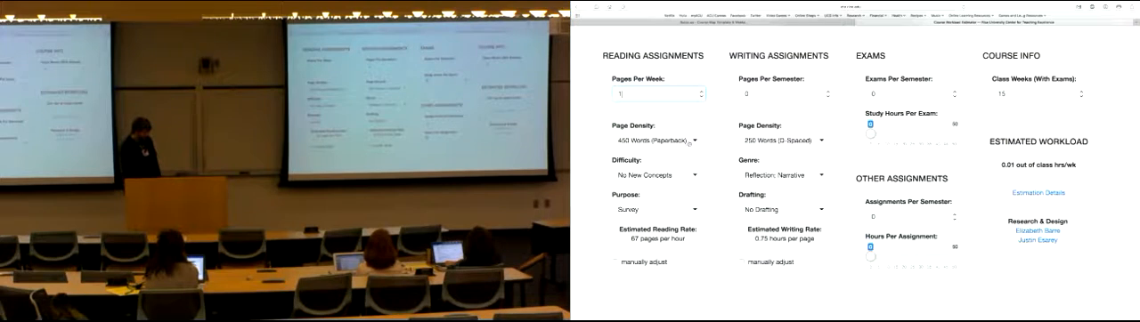
Step: Show the Reading Assignments difficulty options, from no new concepts to many new concepts
{"action": "left_click", "coordinate": [656, 176]}
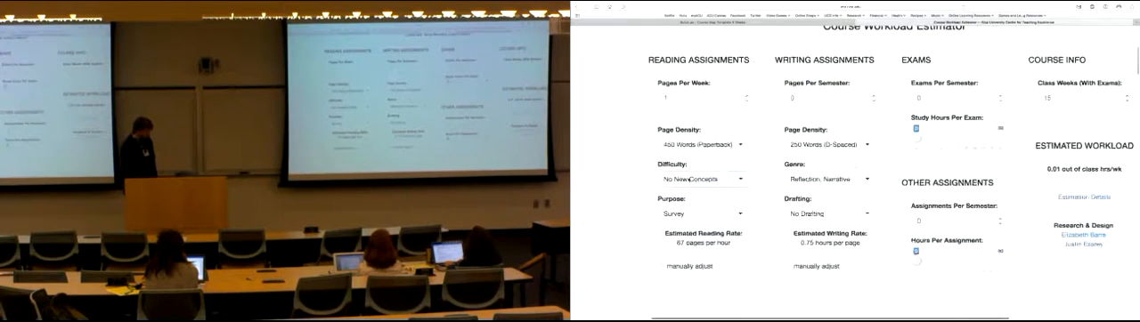
{"action": "scroll", "scroll_direction": "up", "scroll_amount": 3}
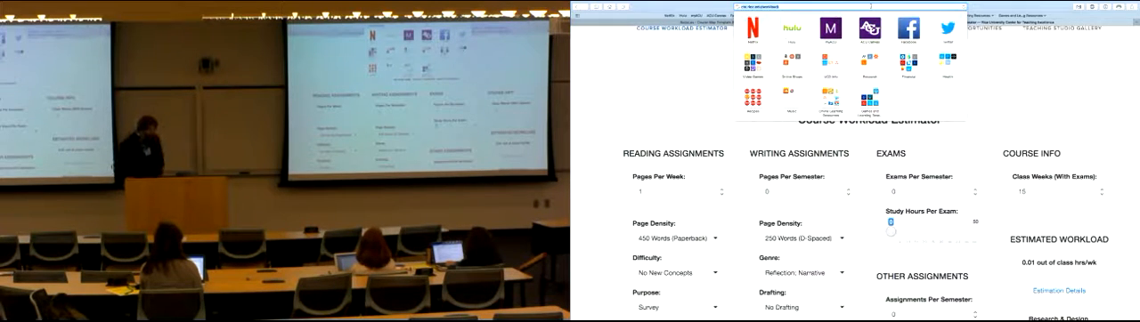
{"action": "left_click", "coordinate": [676, 273]}
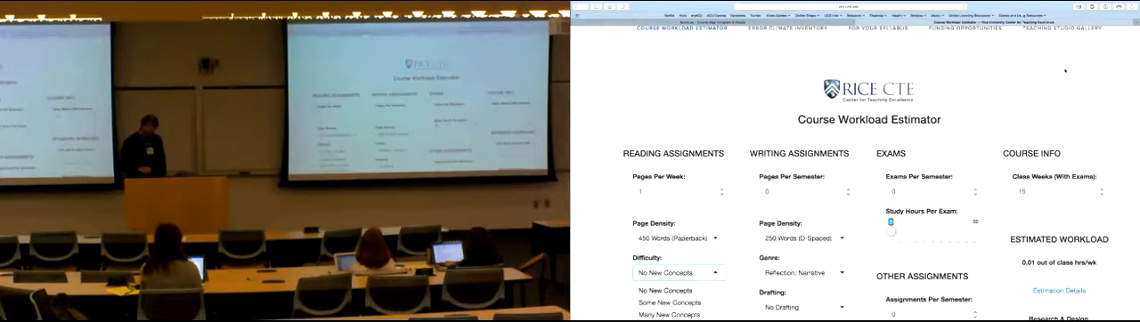